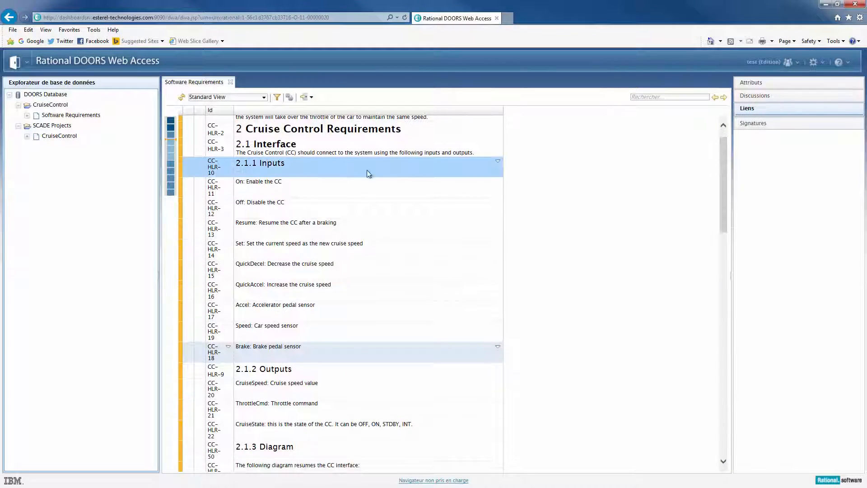
Choose DOORS 9.5 as the ALM requirements tool in ALM Tool Connection
{"action": "left_click", "coordinate": [321, 227]}
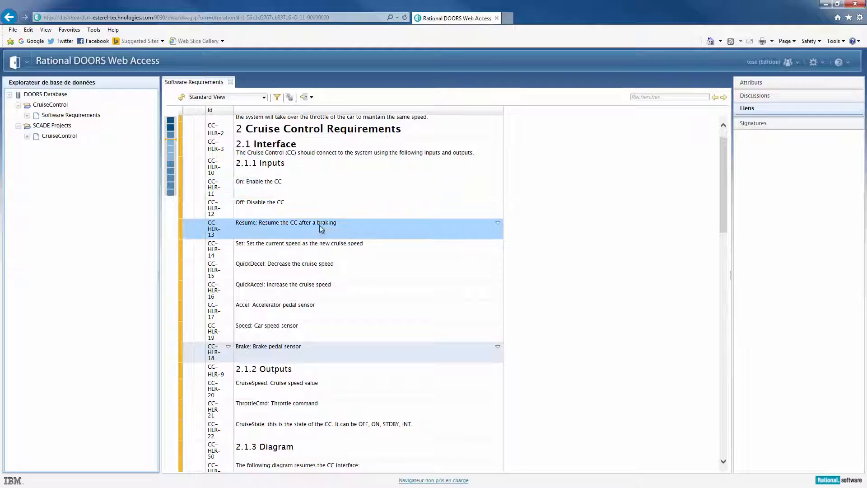
{"action": "scroll", "scroll_direction": "down", "scroll_amount": 3}
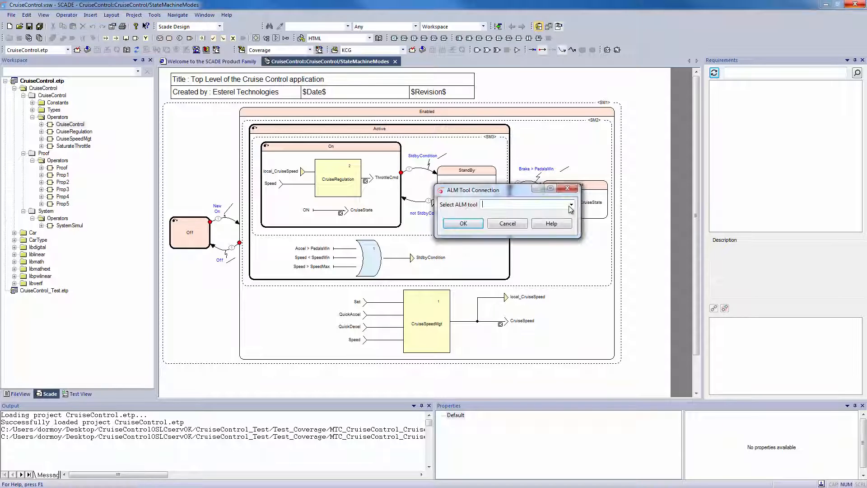
{"action": "left_click", "coordinate": [571, 204]}
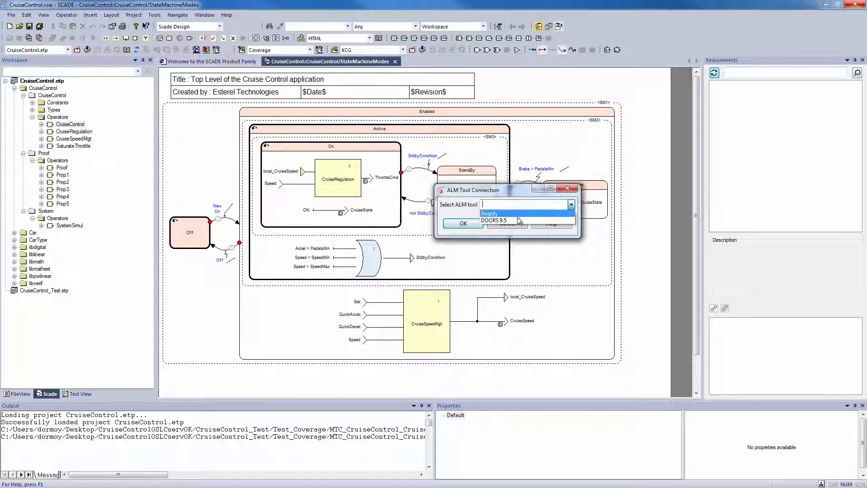
{"action": "left_click", "coordinate": [494, 220]}
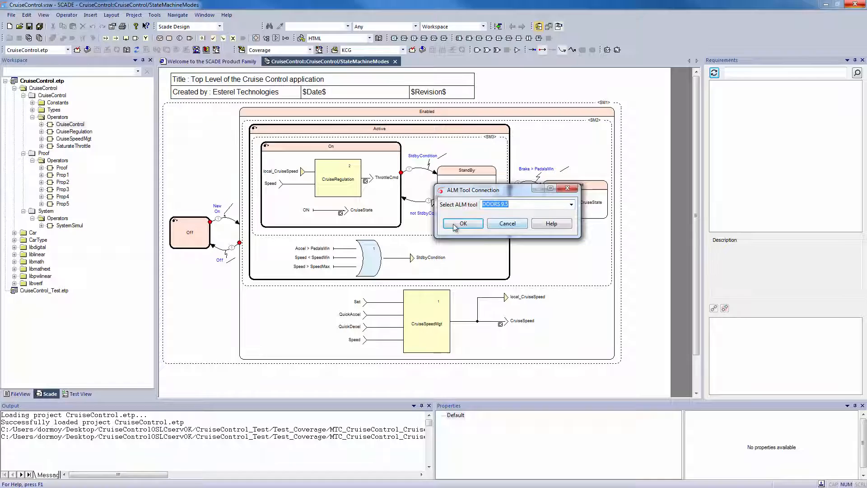
{"action": "left_click", "coordinate": [464, 223]}
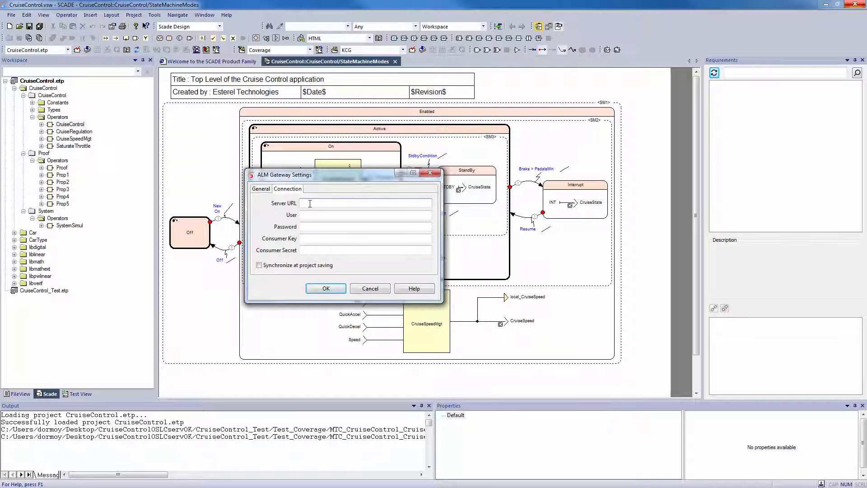
{"action": "type", "text": "http://dashboardsrv.esterel-technologies.com:9090/"}
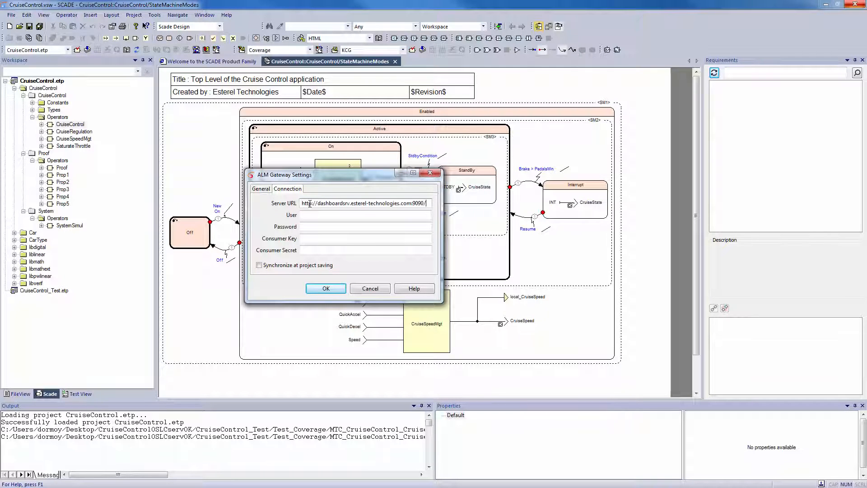
{"action": "type", "text": "/dwa"}
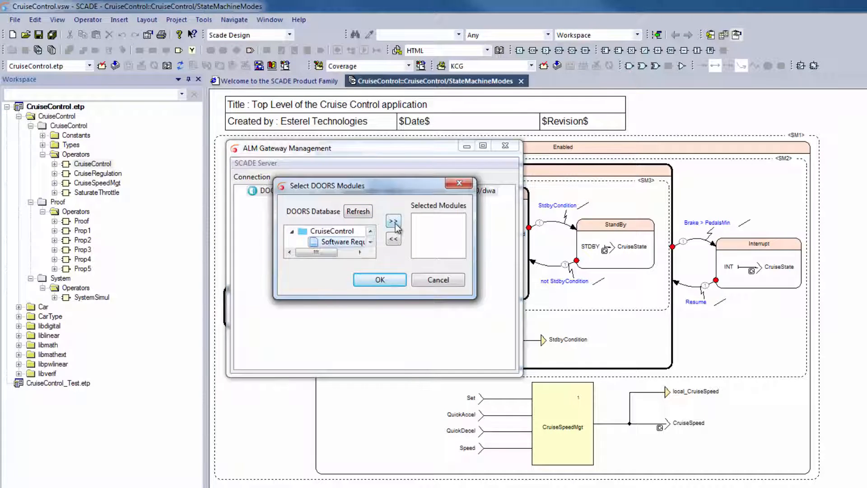
Add the Software Requirements module from the CruiseControl DOORS database and confirm
{"action": "left_click", "coordinate": [393, 220]}
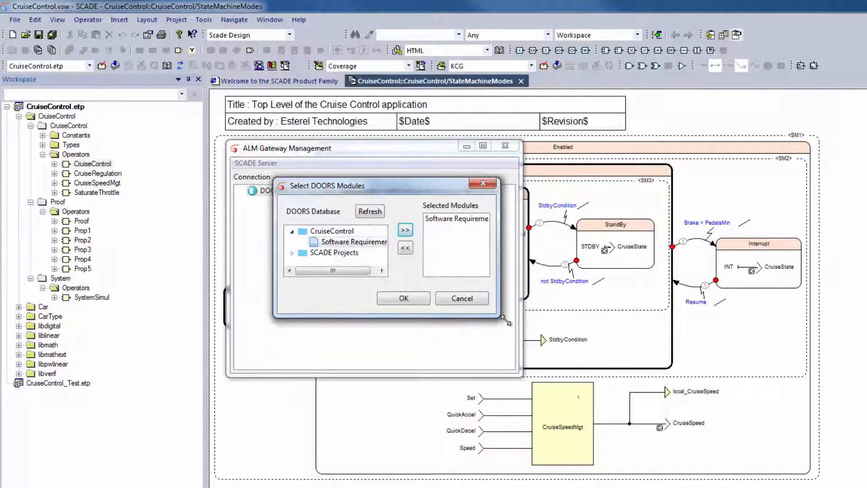
{"action": "left_click", "coordinate": [403, 298]}
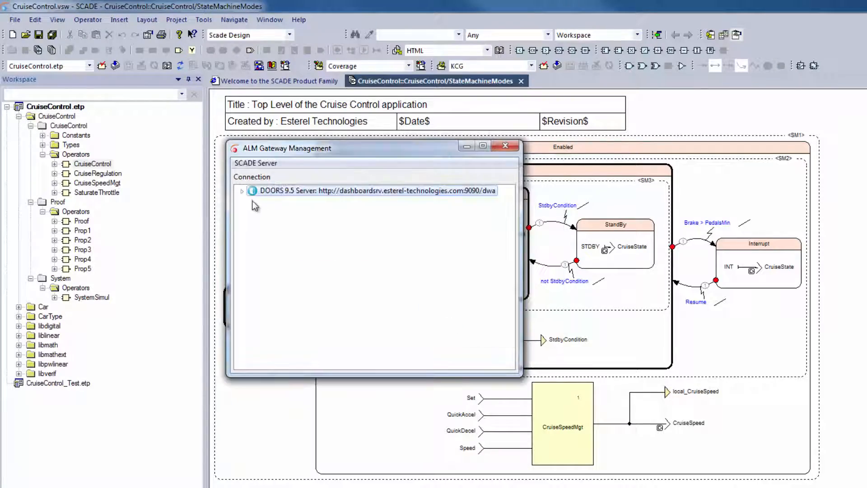
{"action": "left_click", "coordinate": [242, 191]}
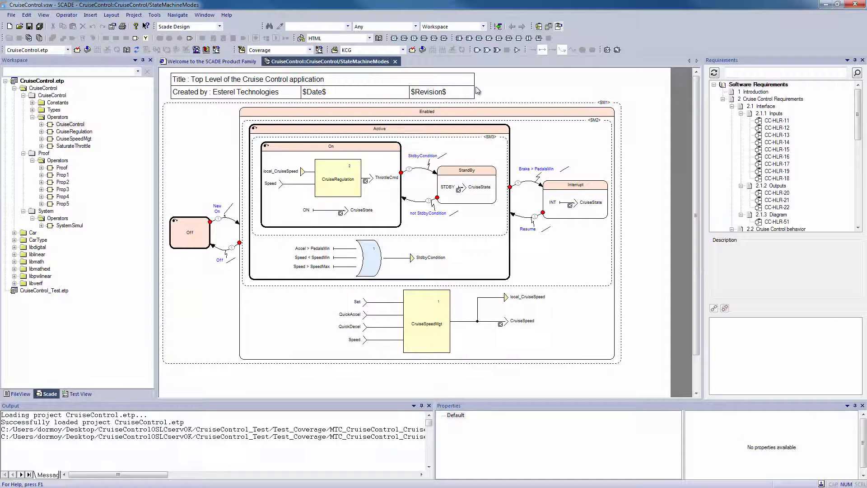
{"action": "left_click", "coordinate": [743, 121]}
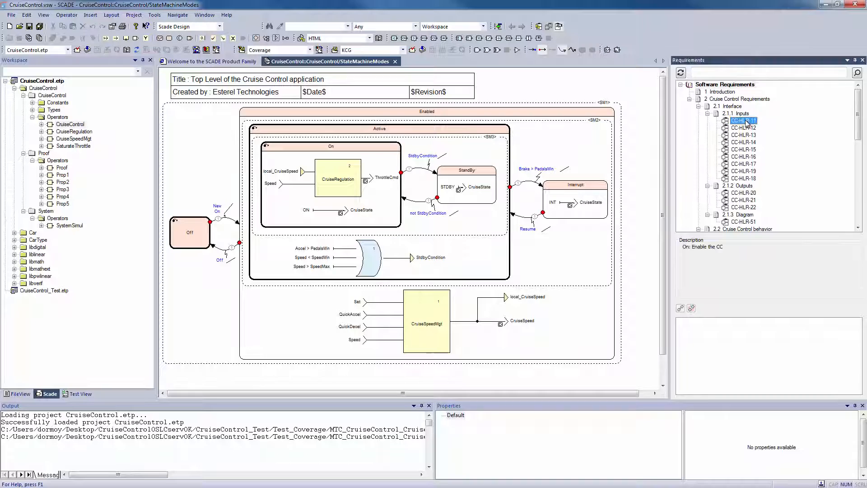
{"action": "left_click", "coordinate": [742, 136]}
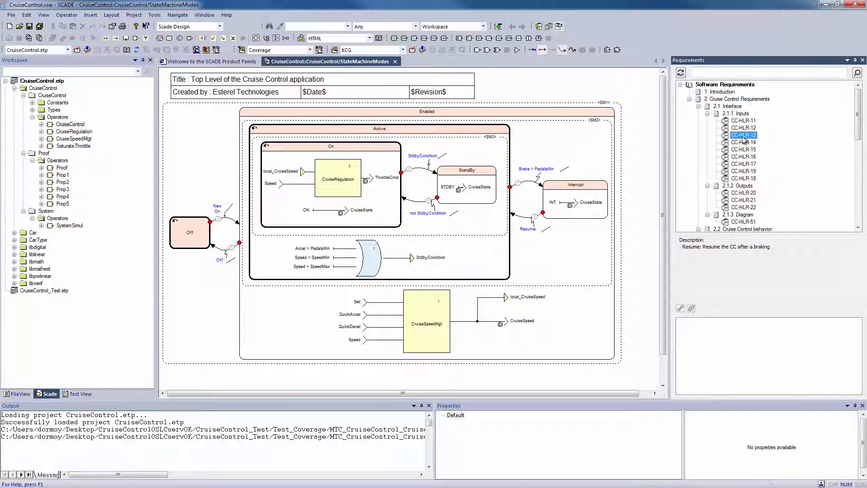
{"action": "left_click", "coordinate": [744, 149]}
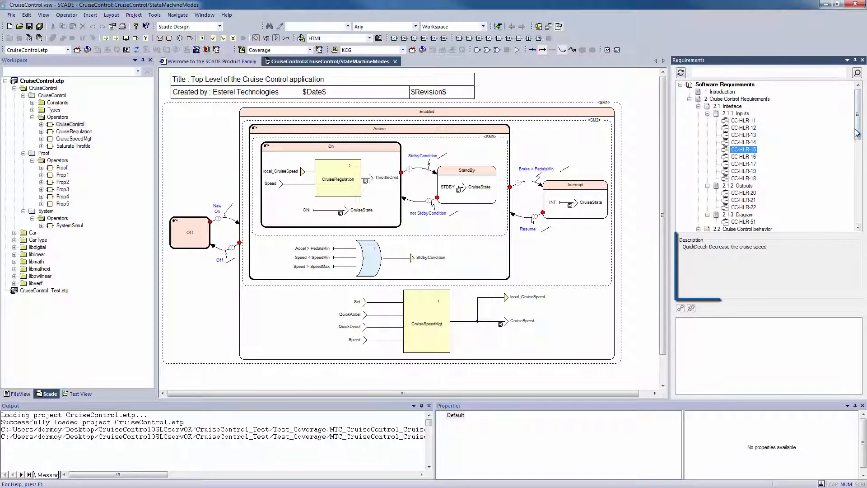
{"action": "scroll", "scroll_direction": "down", "scroll_amount": 3}
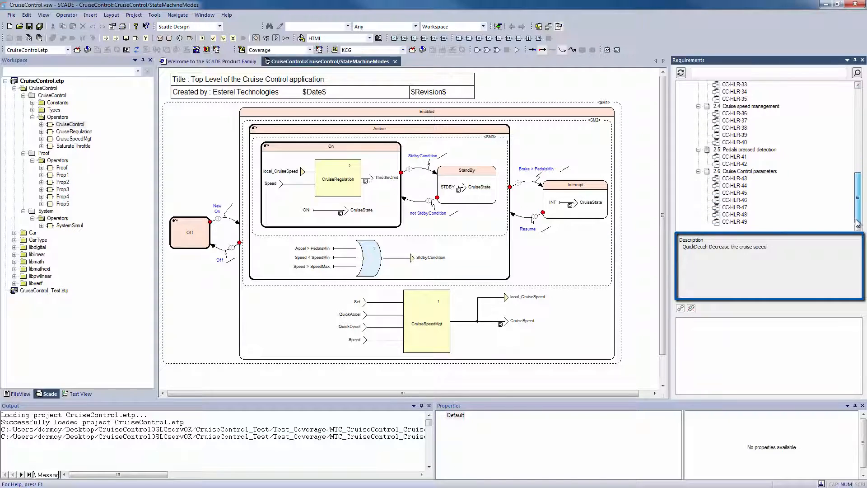
{"action": "left_click", "coordinate": [742, 121]}
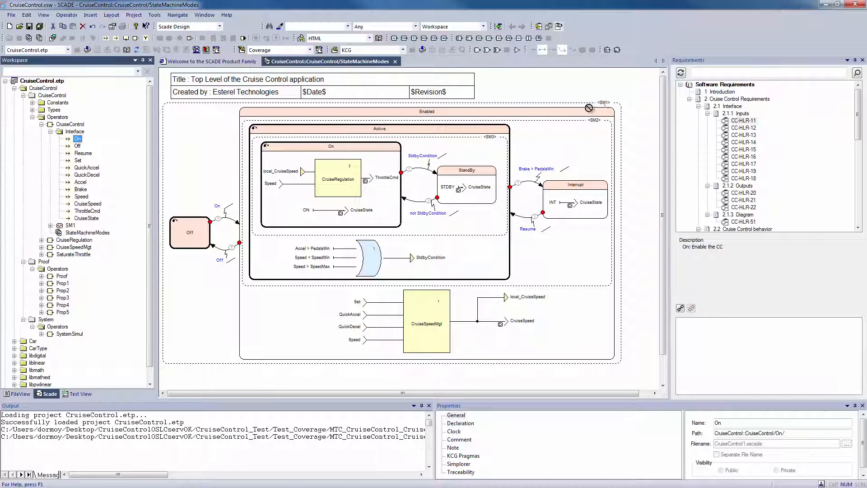
Link On, Off and Resume to CC-HLR-11, CC-HLR-12 and CC-HLR-13, then synchronize with DOORS
{"action": "left_click", "coordinate": [744, 121]}
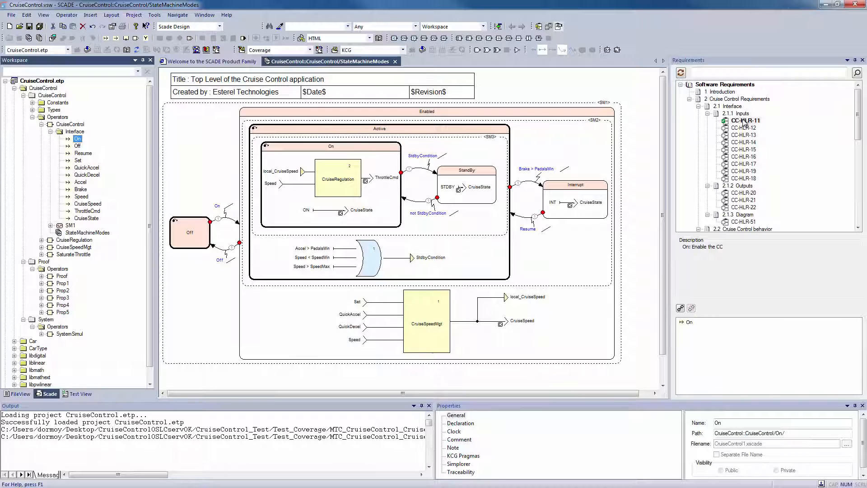
{"action": "left_click", "coordinate": [745, 128]}
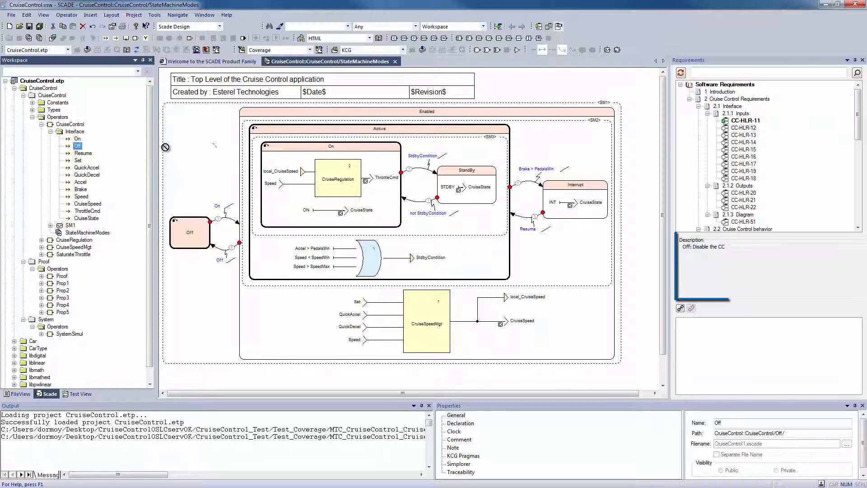
{"action": "left_click", "coordinate": [744, 127]}
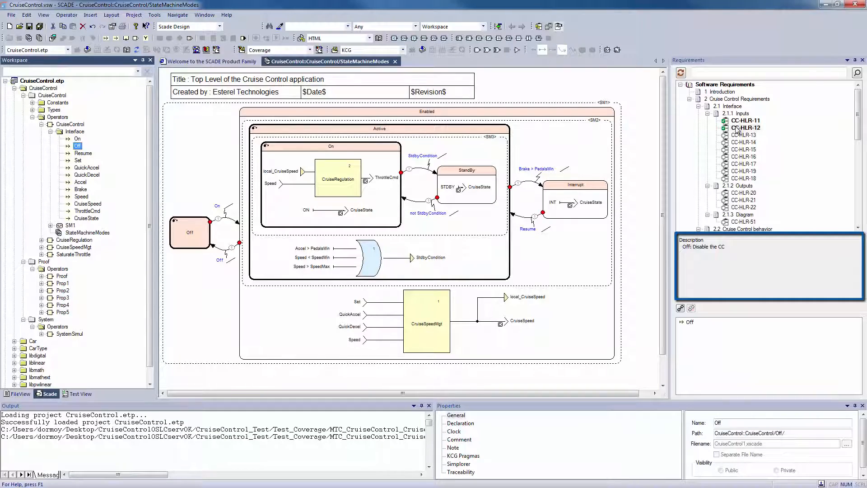
{"action": "left_click", "coordinate": [744, 134]}
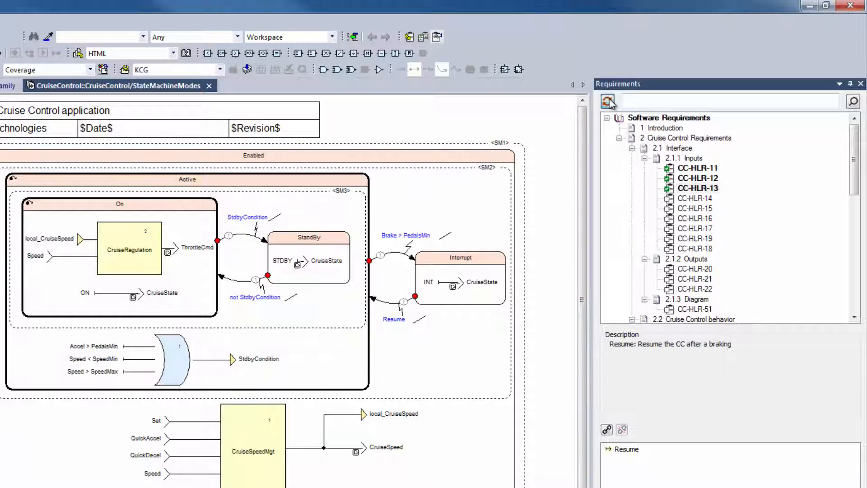
{"action": "left_click", "coordinate": [607, 101]}
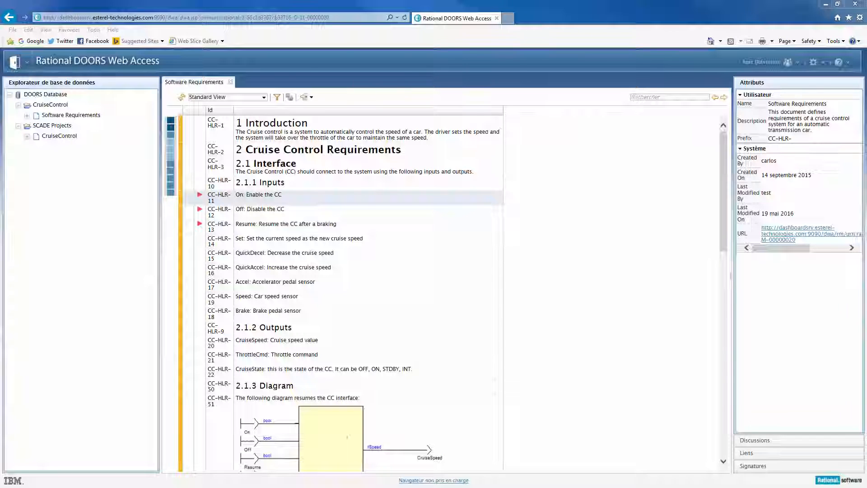
Create a new requirement object below the Resume requirement CC-HLR-13 in DOORS Web Access
{"action": "left_click", "coordinate": [277, 194]}
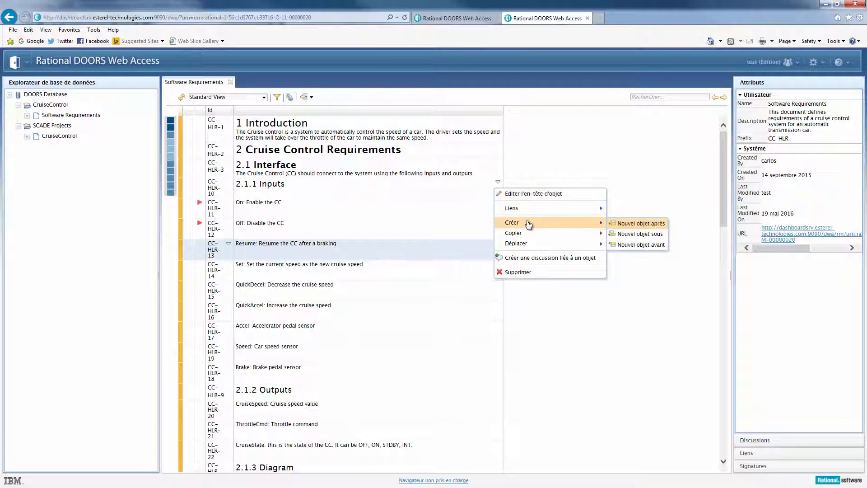
{"action": "mouse_move", "coordinate": [645, 233]}
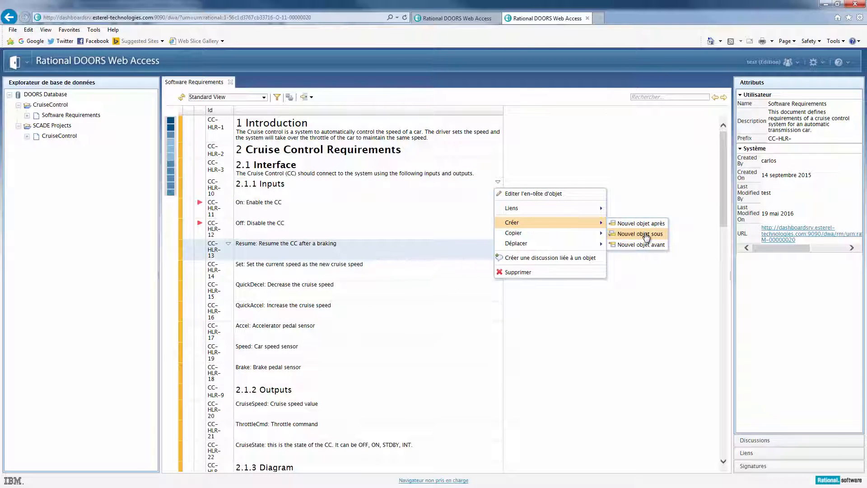
{"action": "left_click", "coordinate": [639, 233]}
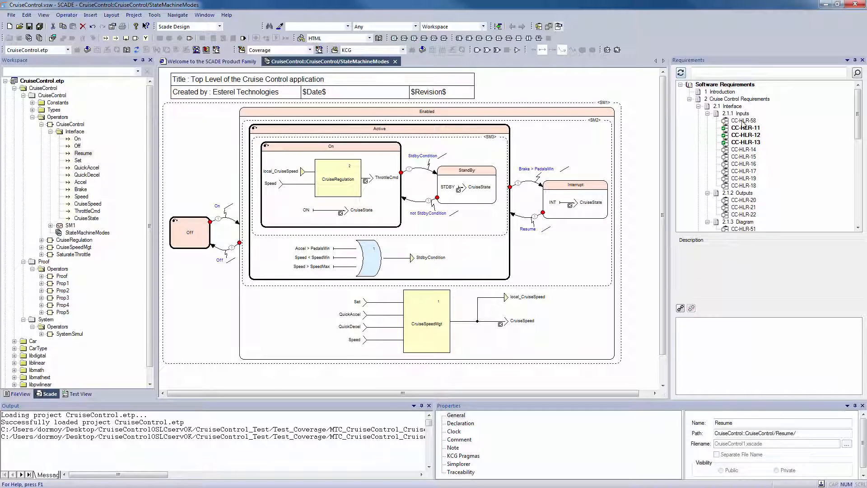
View the new requirement CC-HLR-58 reading 'New Requirement Added' in the Requirements pane
{"action": "left_click", "coordinate": [744, 121]}
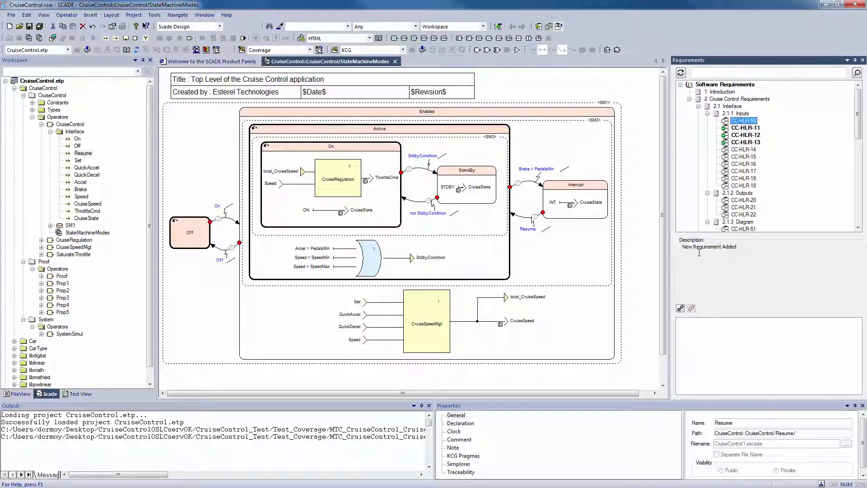
{"action": "left_click", "coordinate": [78, 139]}
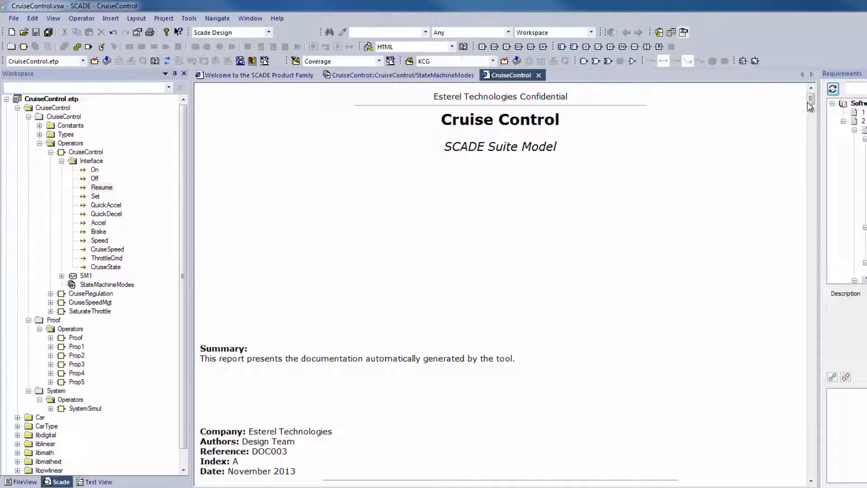
Scroll the report to Table 3: Inputs of CruiseControl showing On, Off, Resume traceability
{"action": "scroll", "scroll_direction": "down", "scroll_amount": 3}
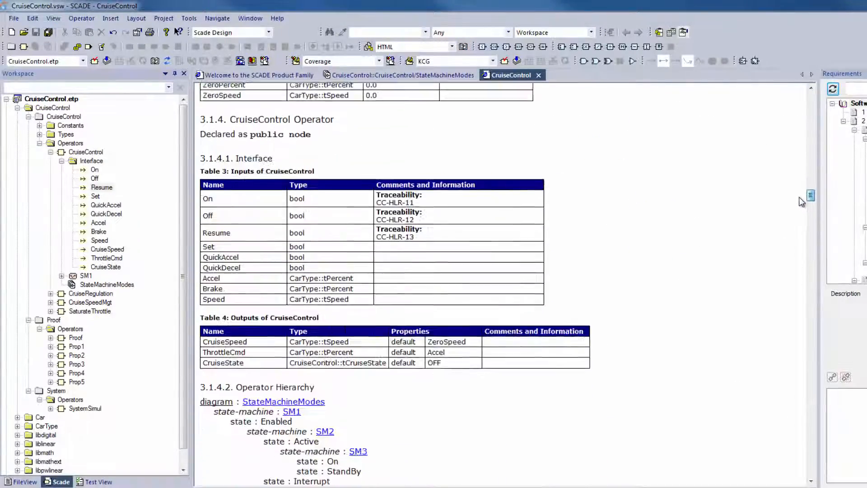
{"action": "scroll", "scroll_direction": "down", "scroll_amount": 3}
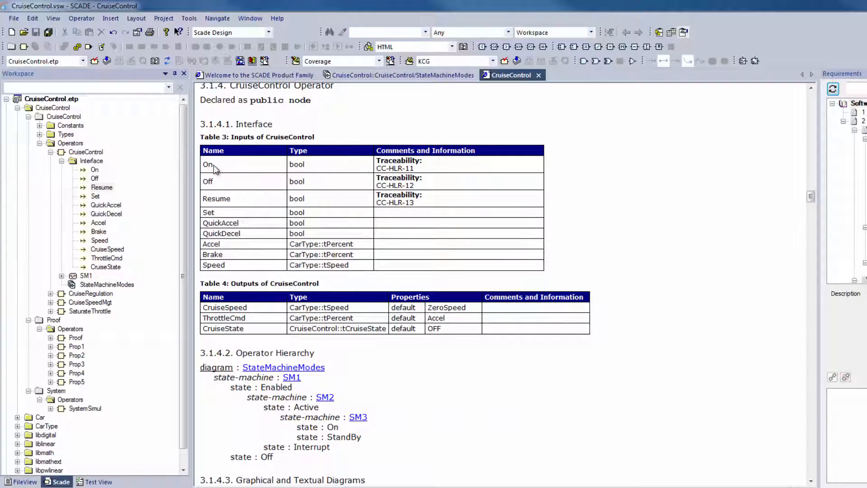
{"action": "mouse_move", "coordinate": [410, 184]}
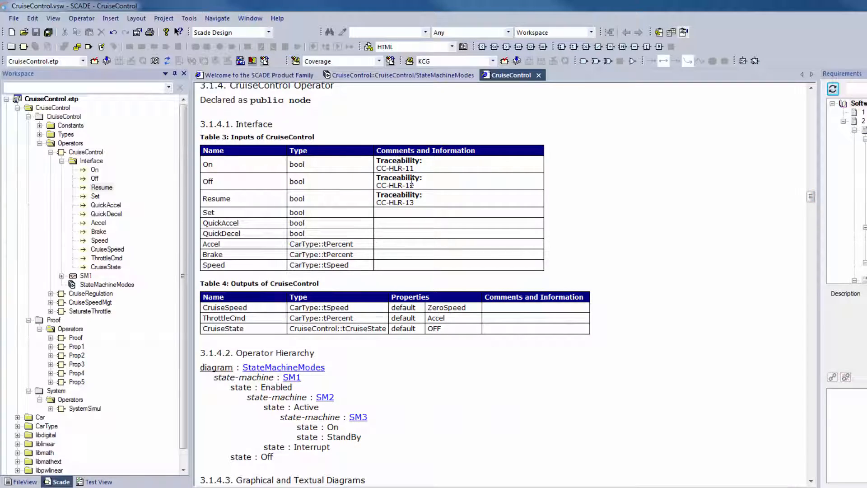